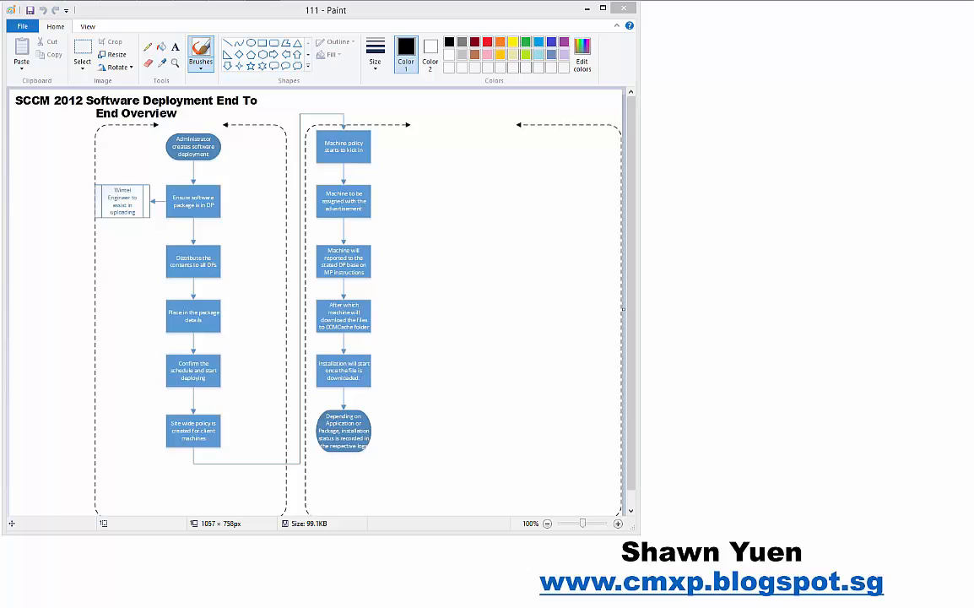
mouse_move(459, 264)
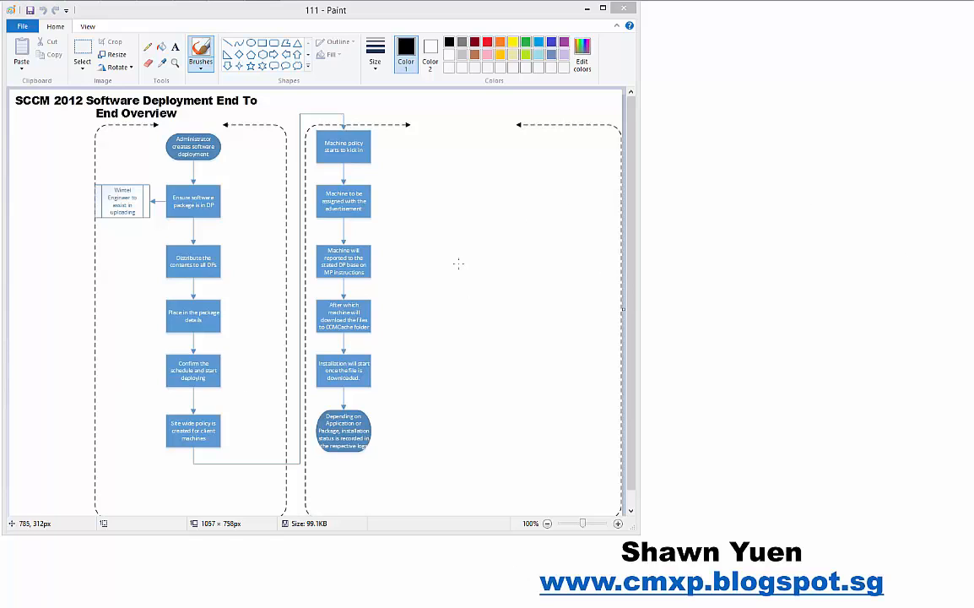
mouse_move(200, 254)
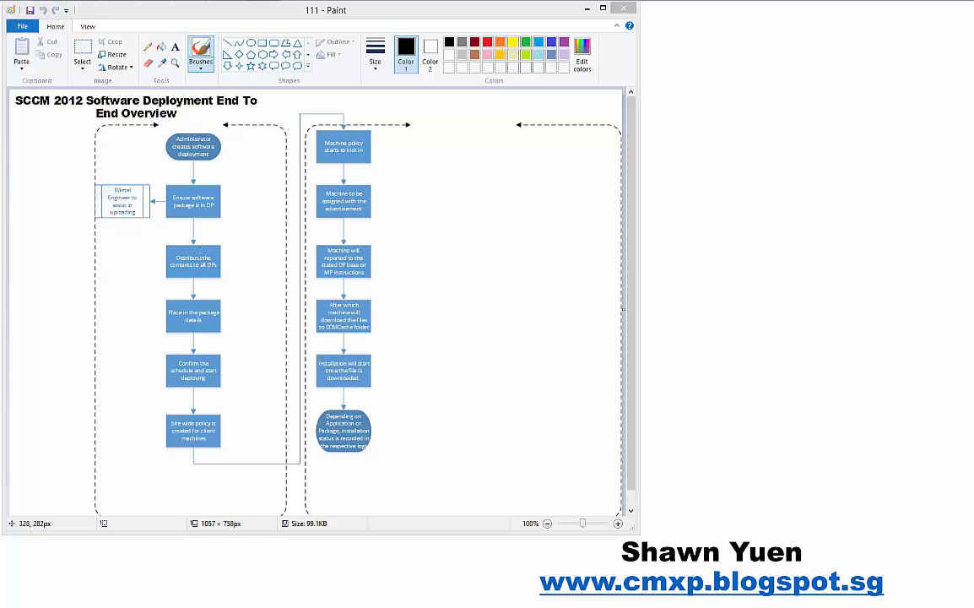
mouse_move(659, 340)
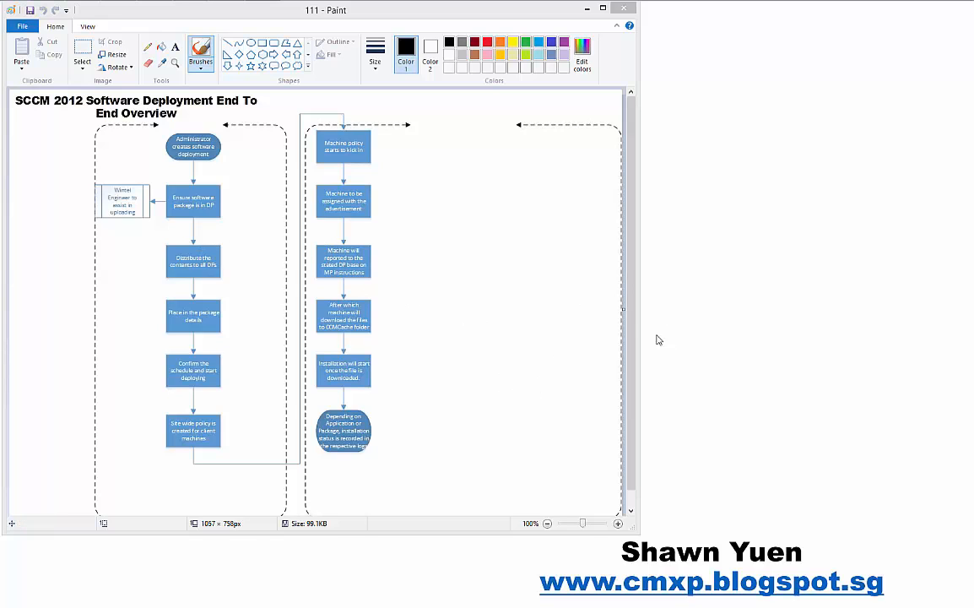
scroll("down", 3)
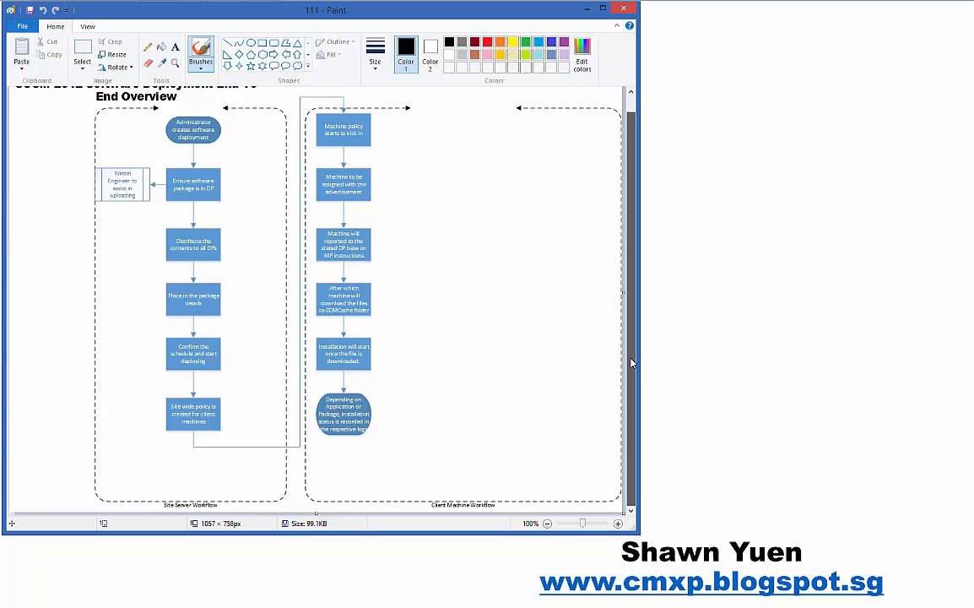
mouse_move(570, 353)
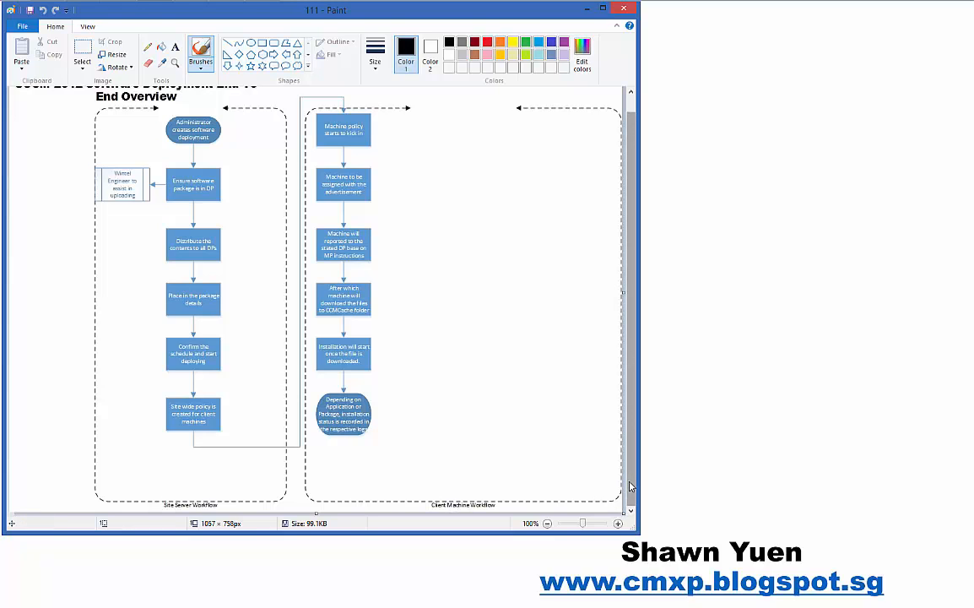
scroll("up", 3)
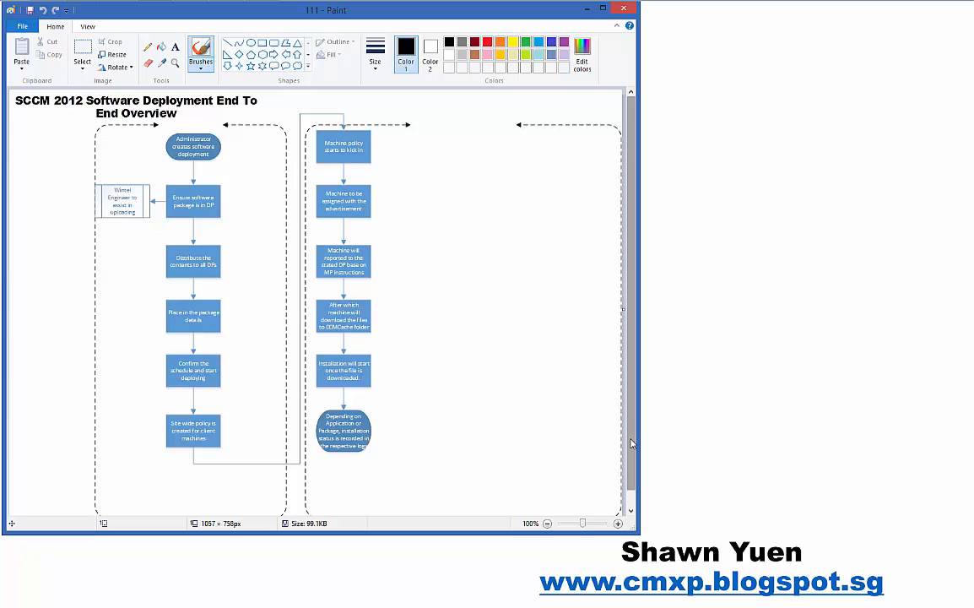
mouse_move(367, 401)
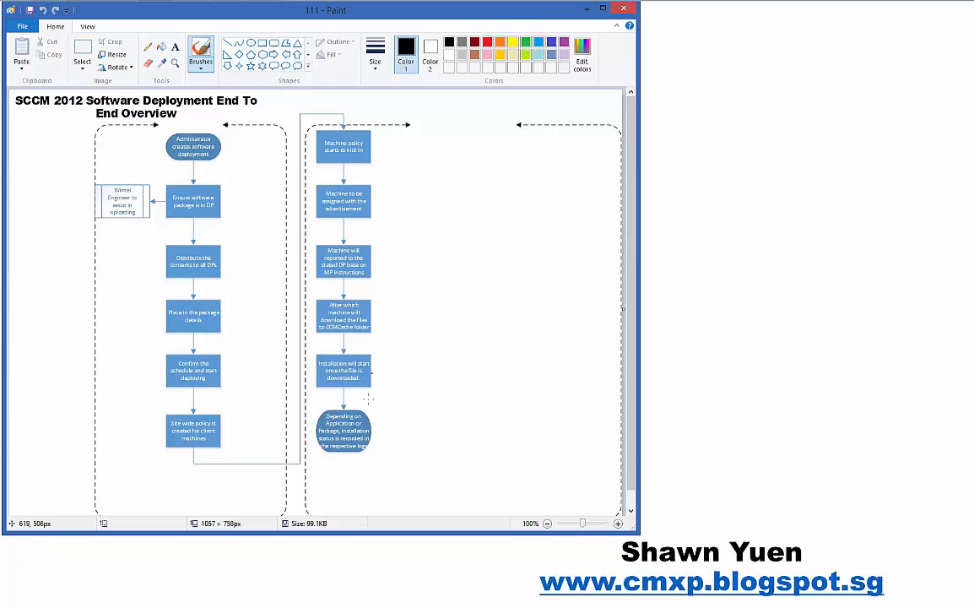
mouse_move(145, 394)
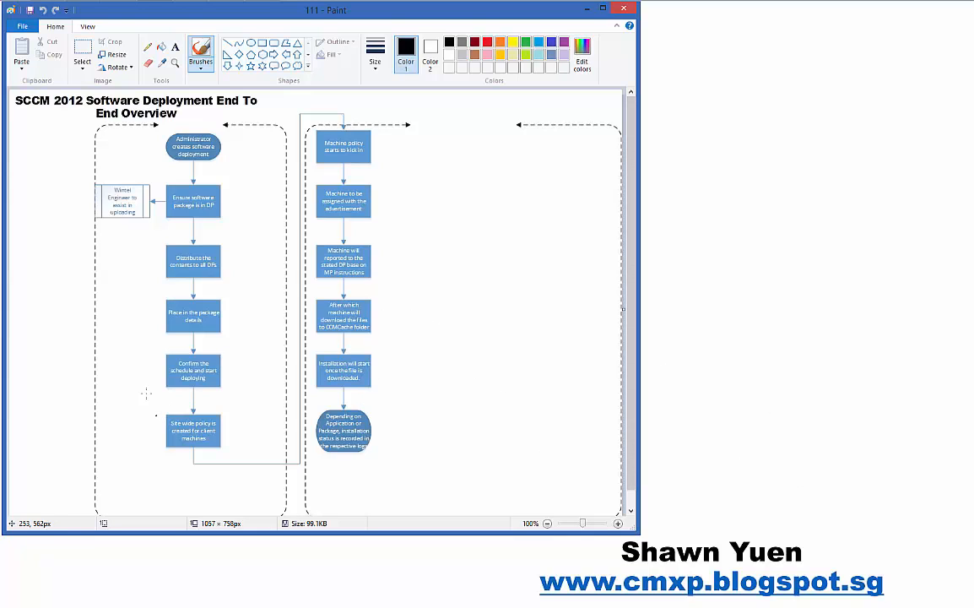
mouse_move(284, 105)
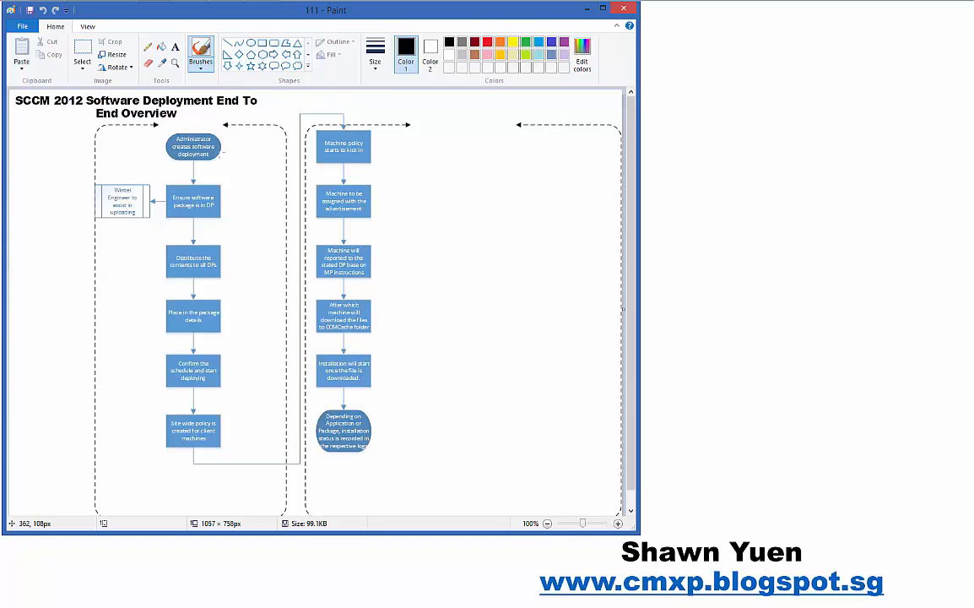
mouse_move(210, 329)
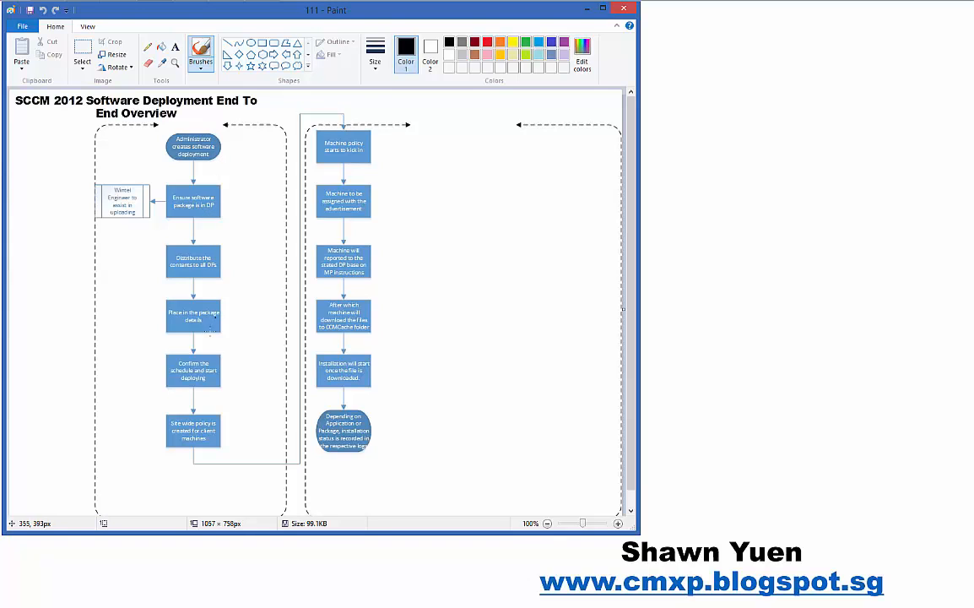
mouse_move(397, 182)
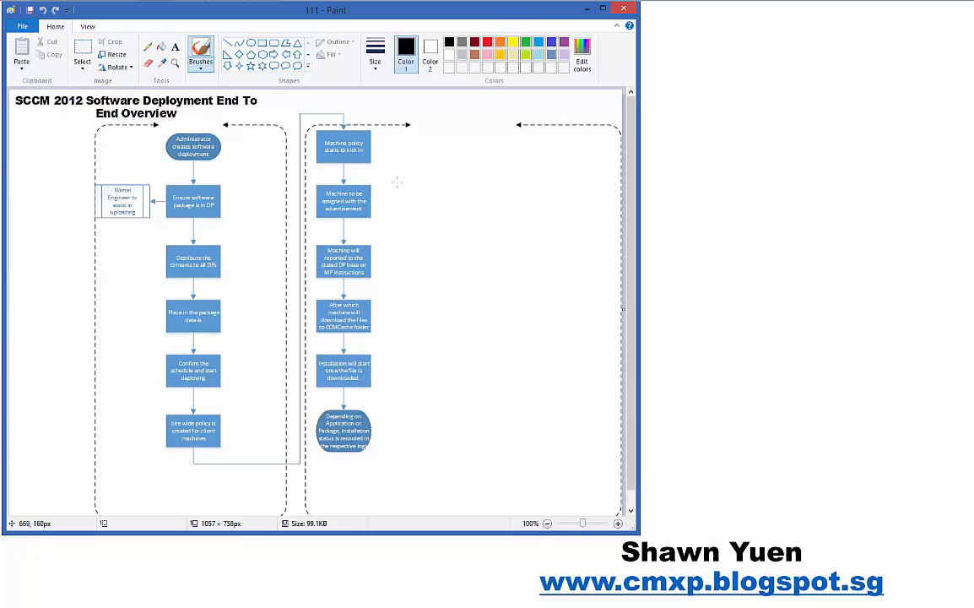
mouse_move(238, 182)
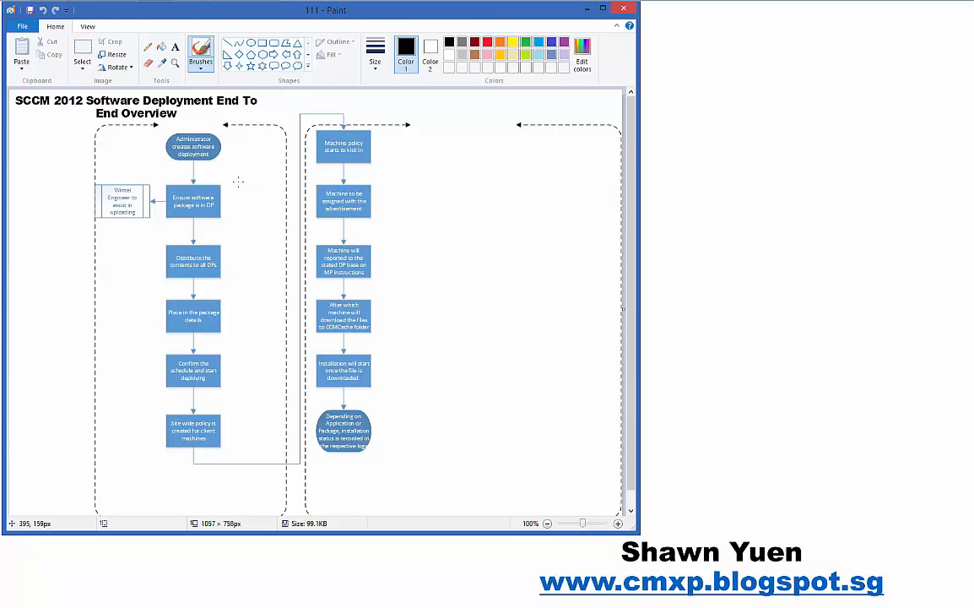
mouse_move(223, 209)
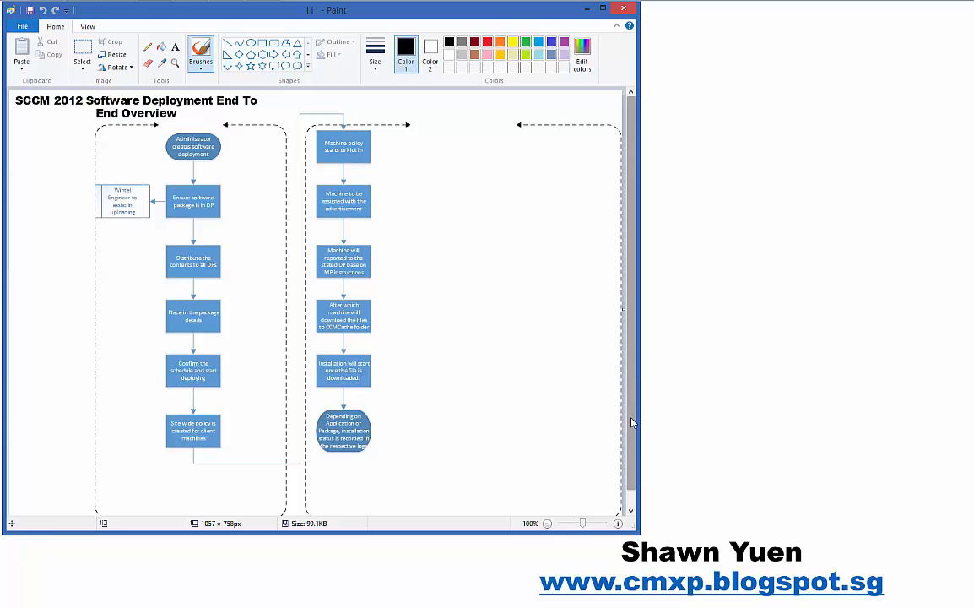
scroll("down", 3)
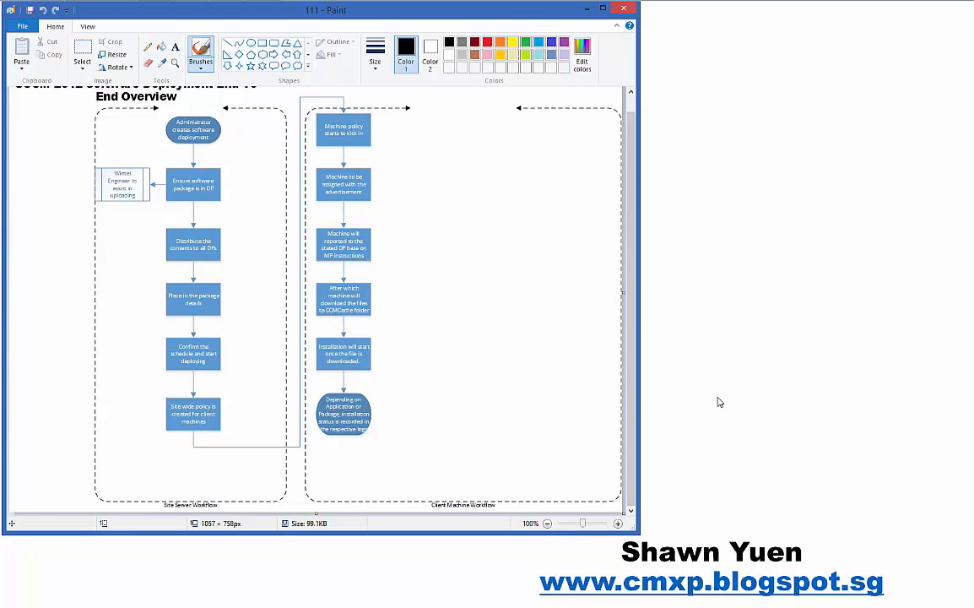
mouse_move(629, 369)
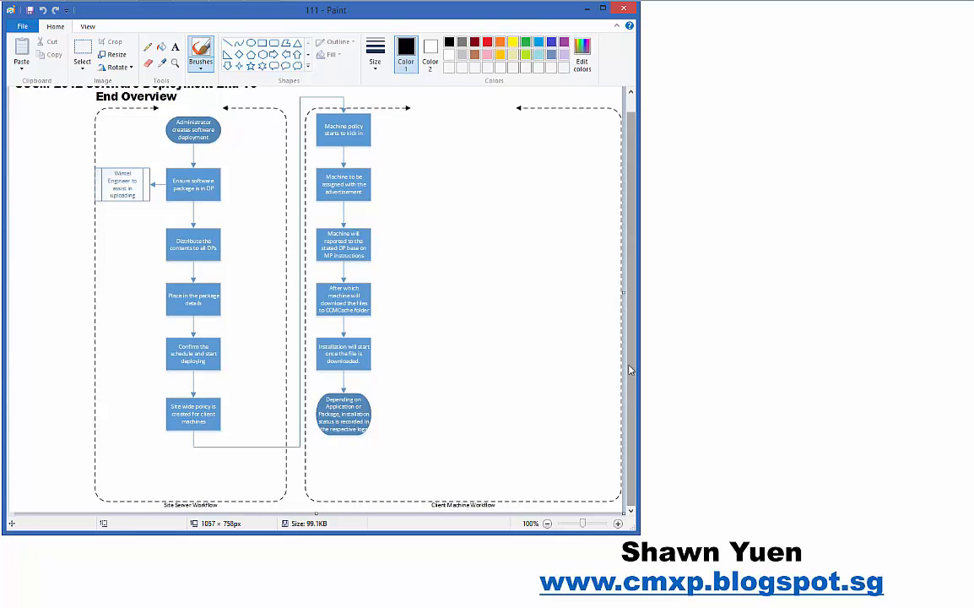
scroll("up", 3)
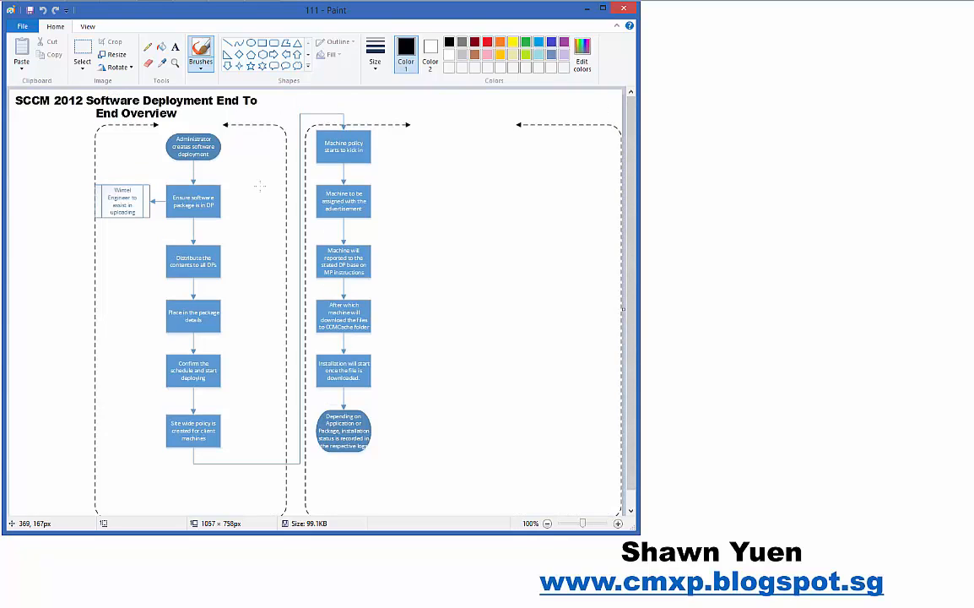
mouse_move(235, 162)
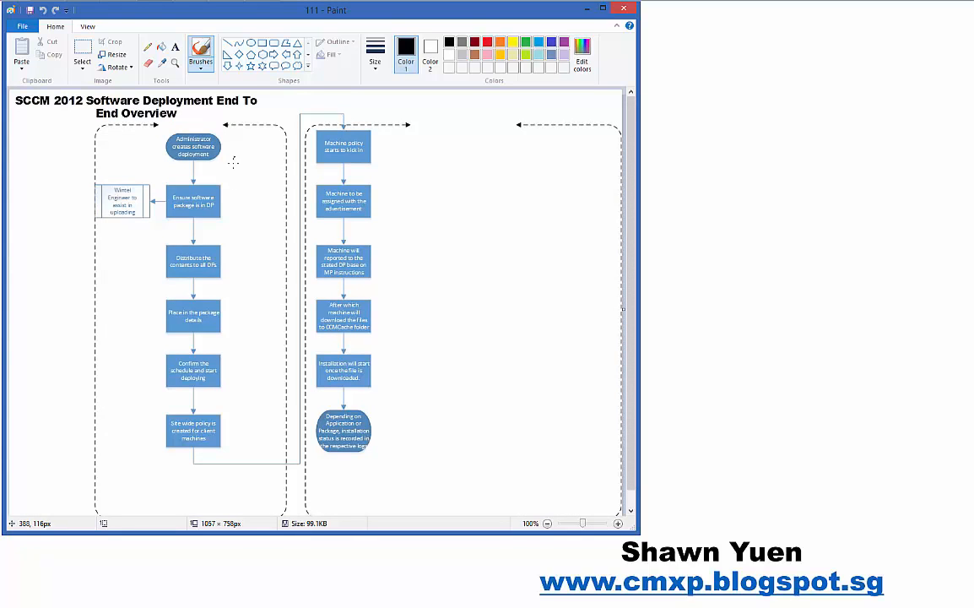
mouse_move(243, 155)
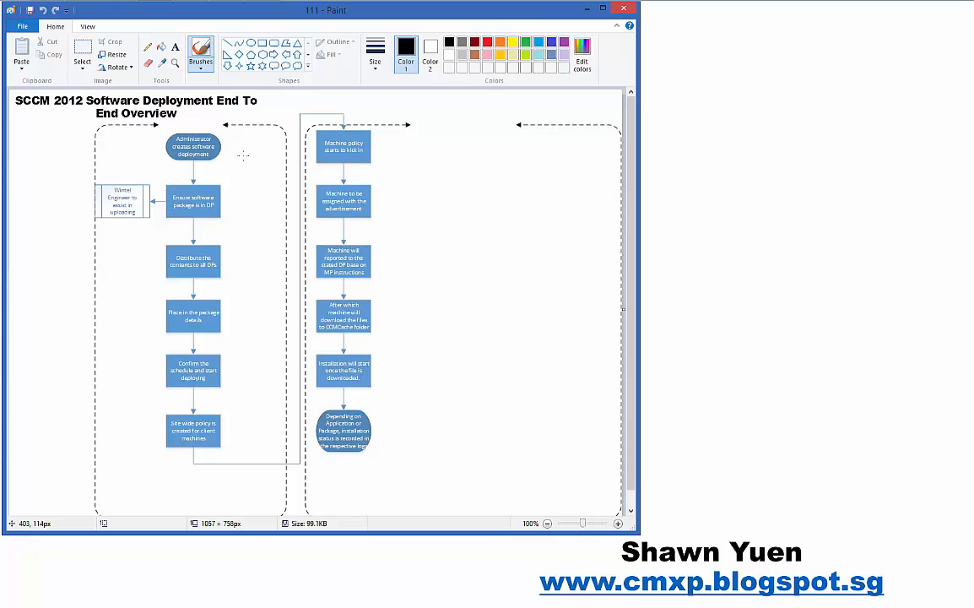
mouse_move(404, 5)
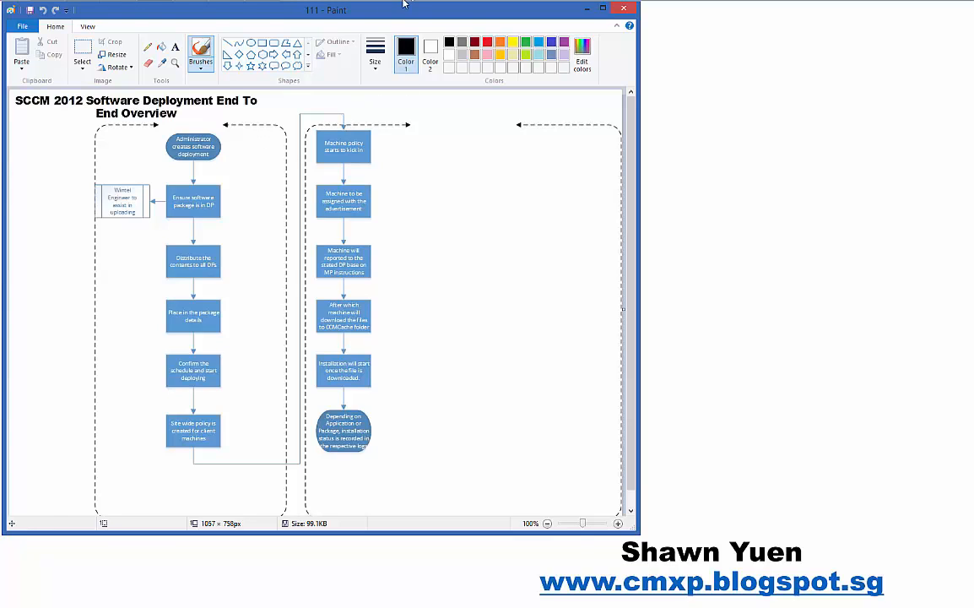
mouse_move(373, 254)
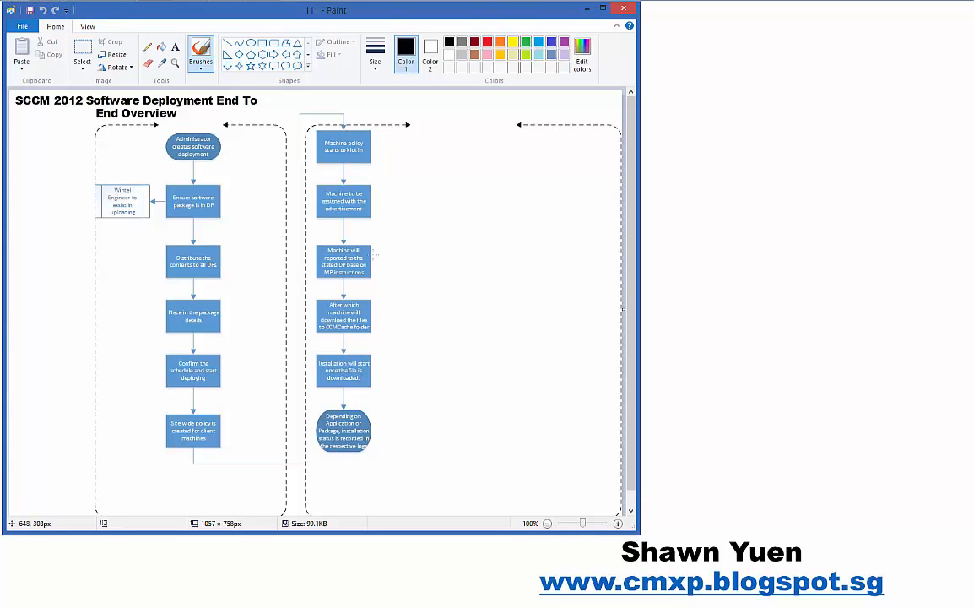
mouse_move(630, 346)
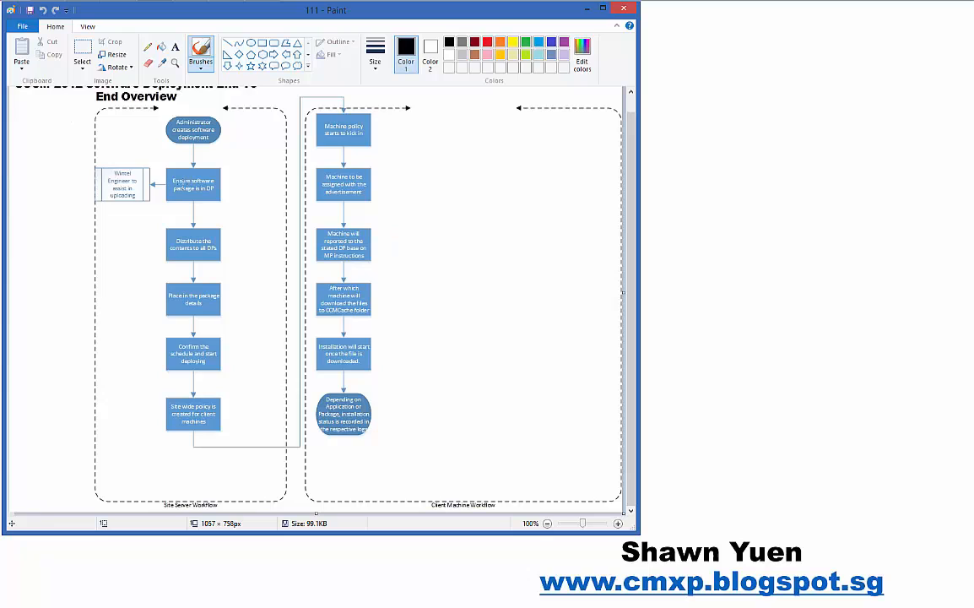
mouse_move(247, 188)
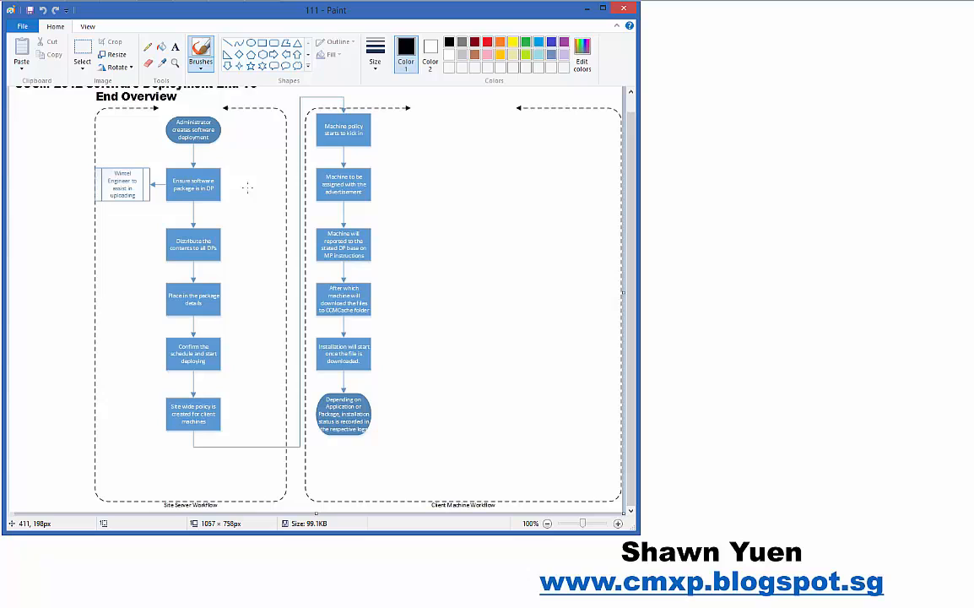
mouse_move(570, 188)
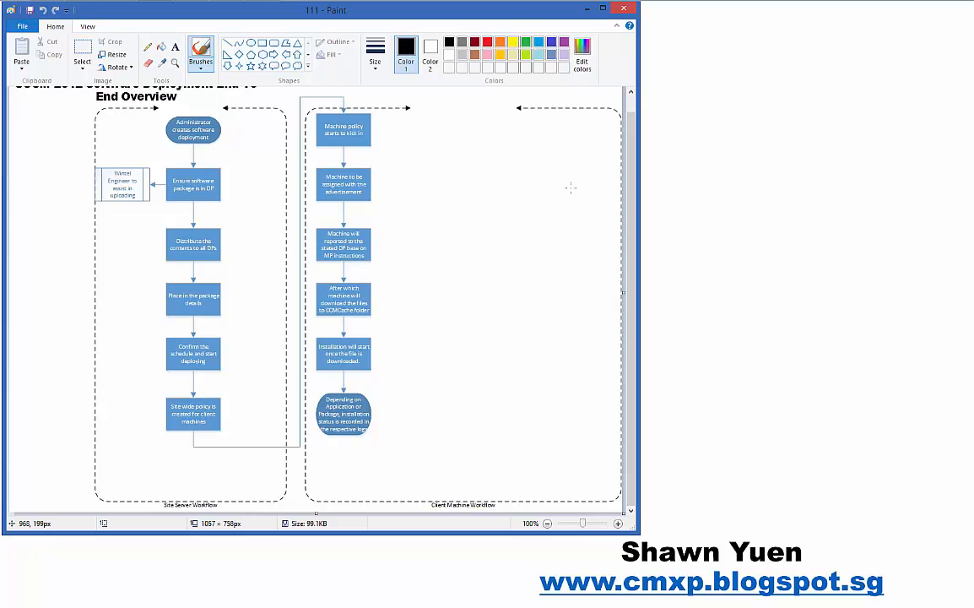
mouse_move(554, 188)
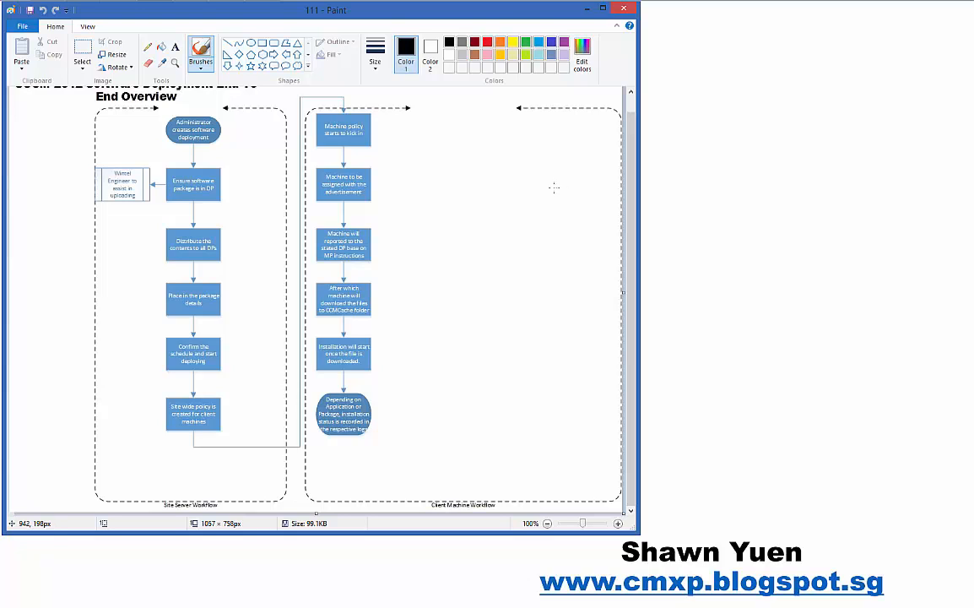
mouse_move(375, 254)
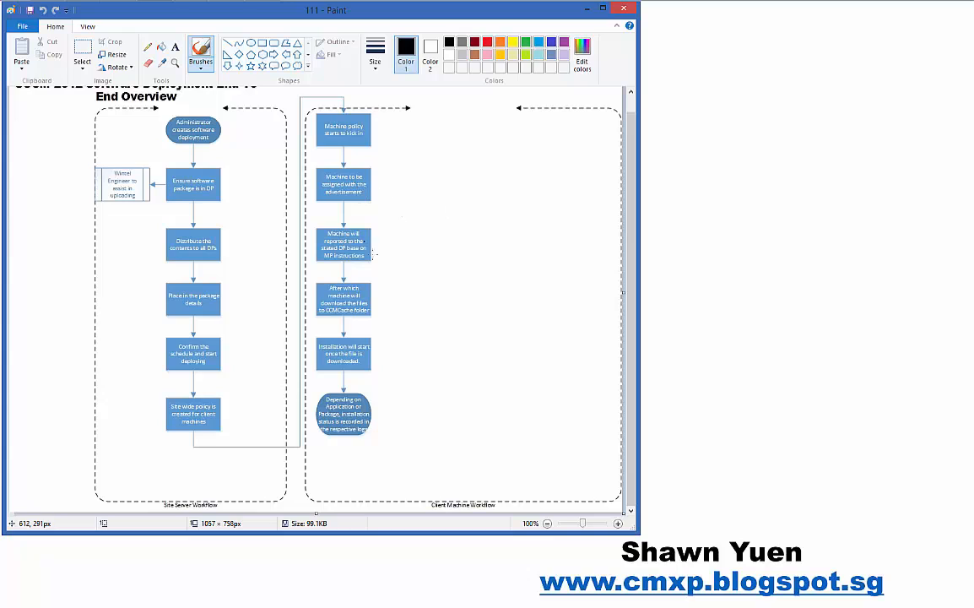
mouse_move(420, 286)
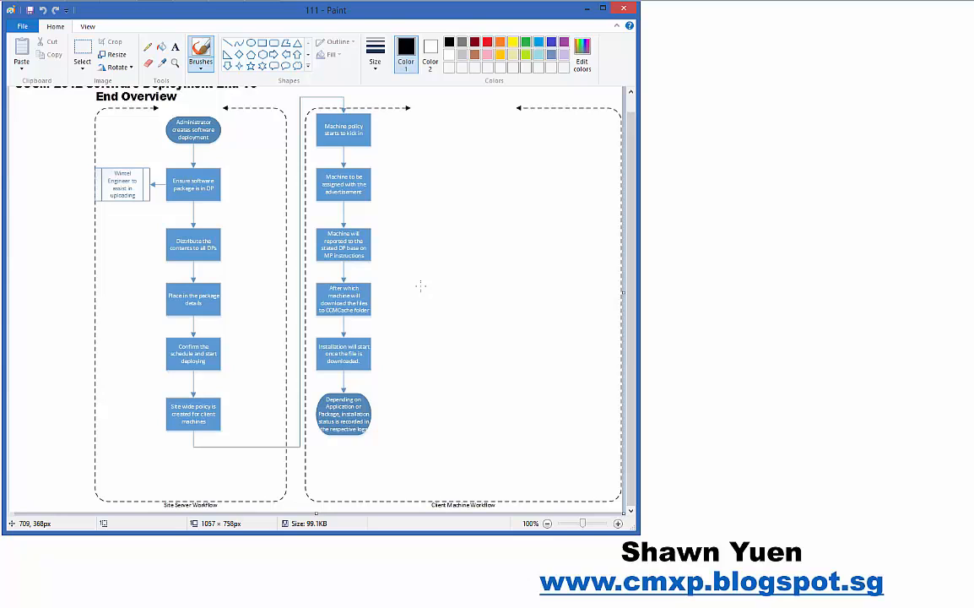
mouse_move(354, 274)
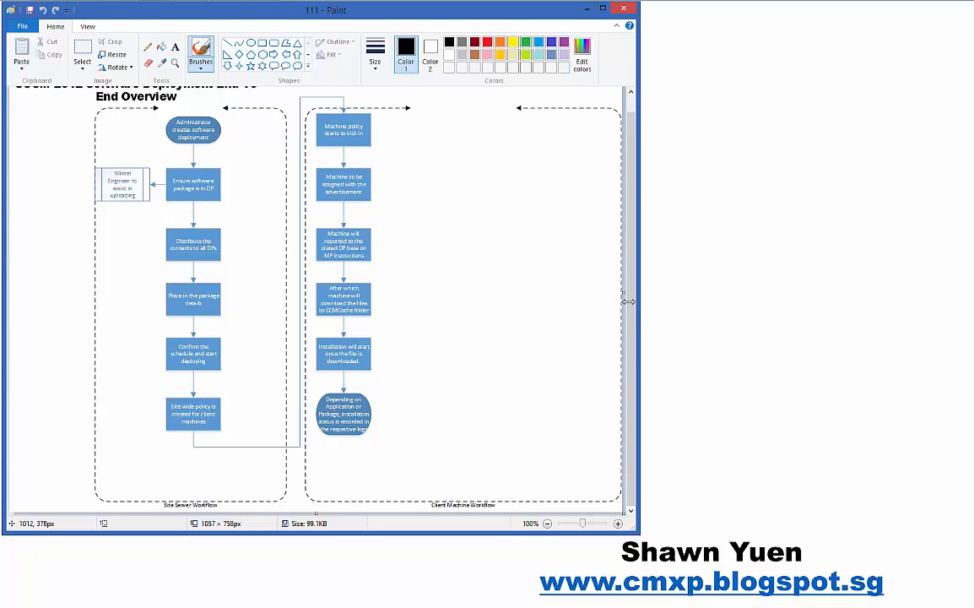
scroll("up", 3)
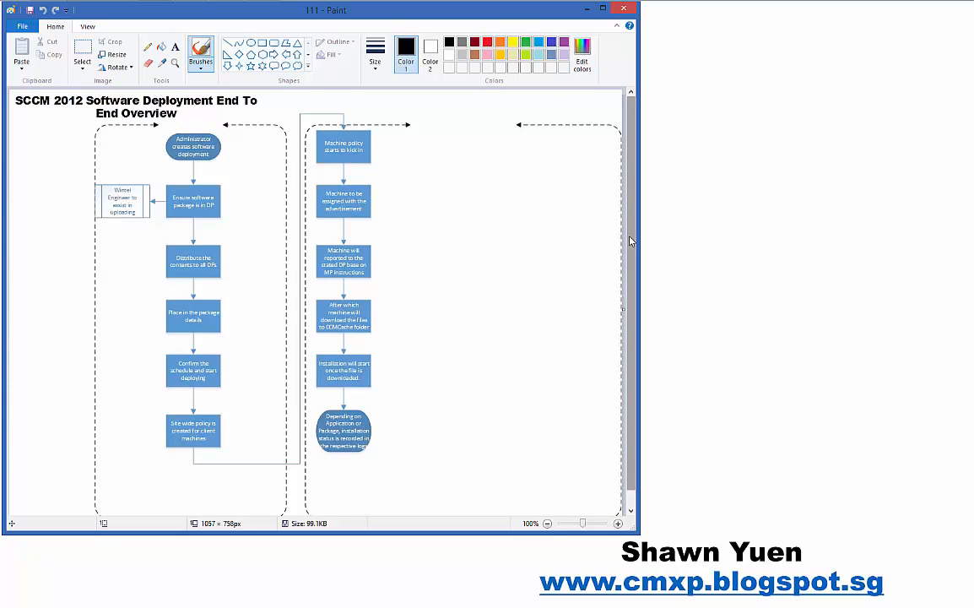
mouse_move(203, 80)
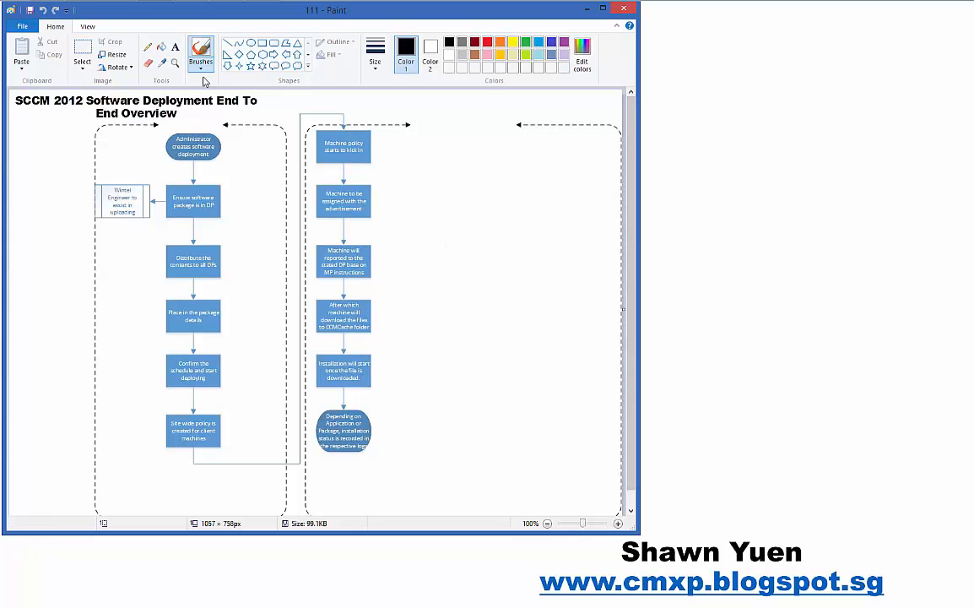
mouse_move(232, 232)
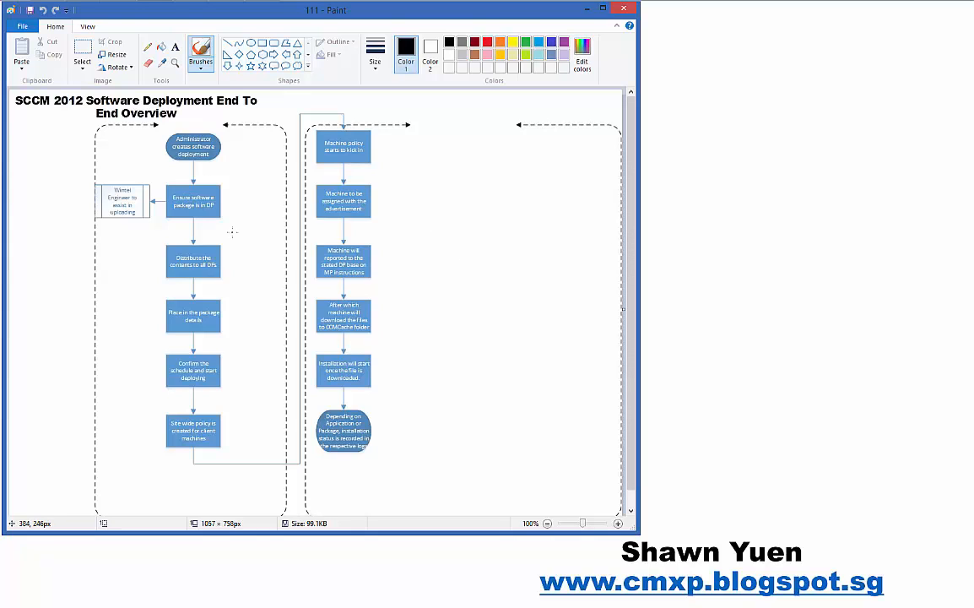
mouse_move(232, 233)
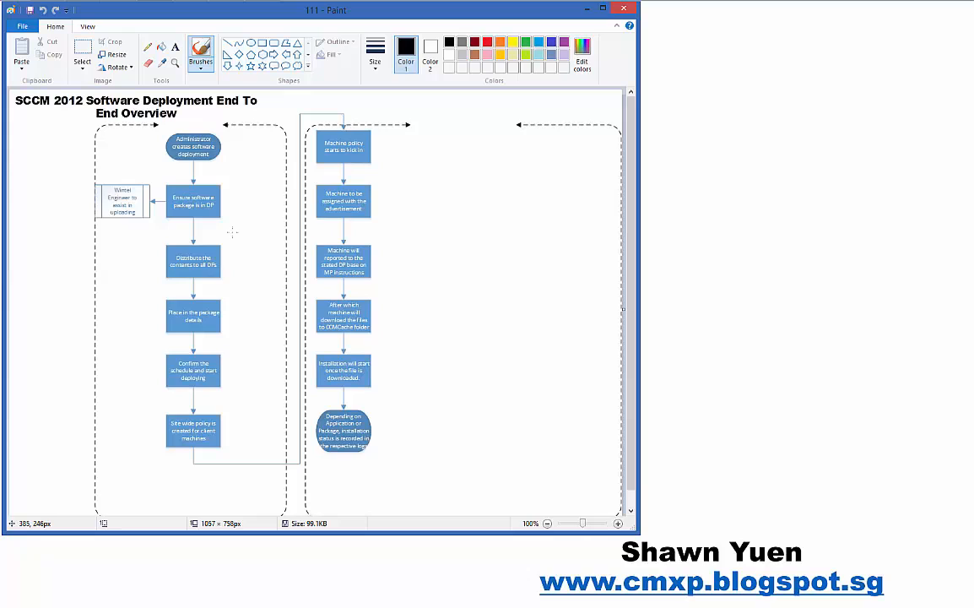
mouse_move(280, 251)
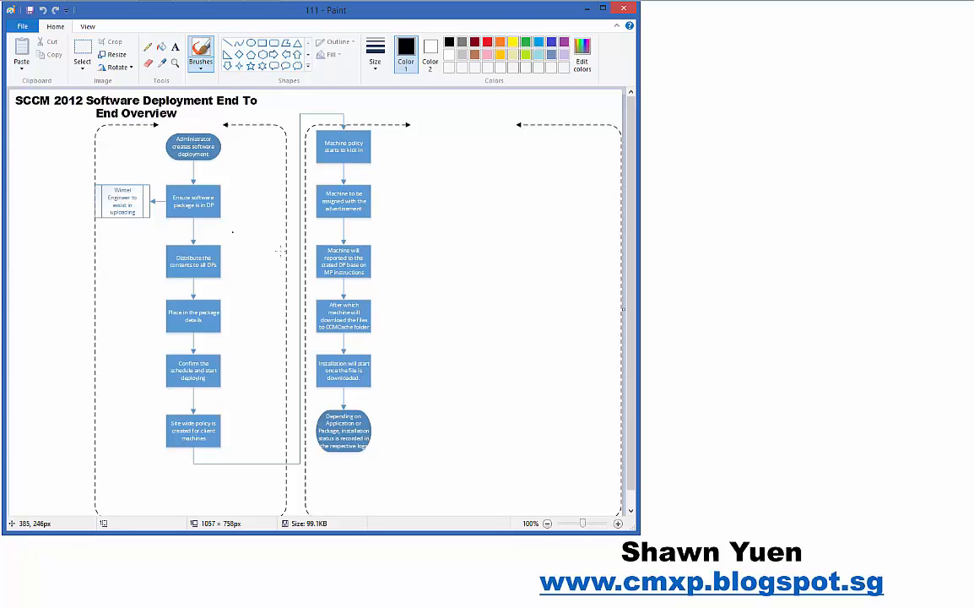
mouse_move(375, 350)
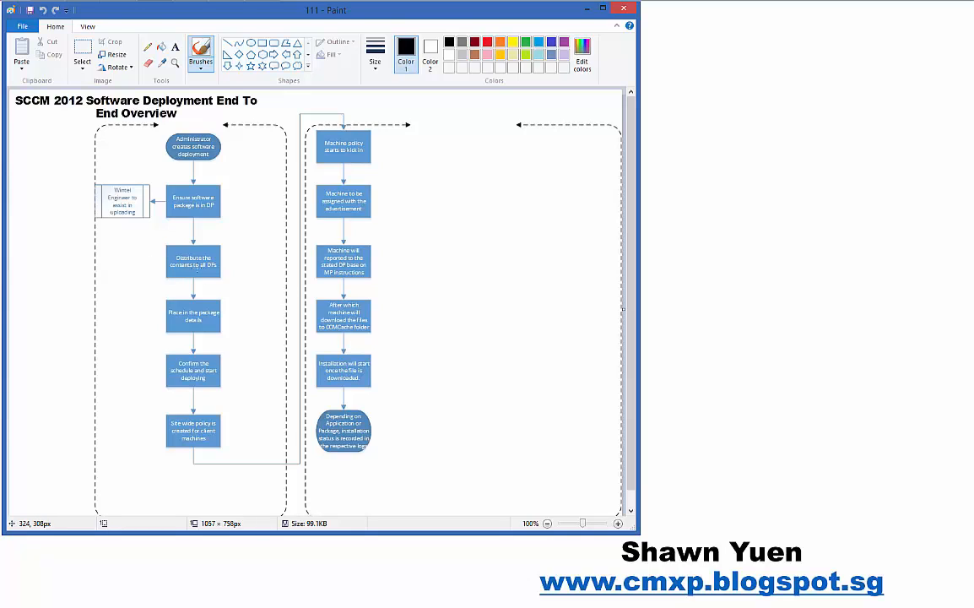
mouse_move(529, 326)
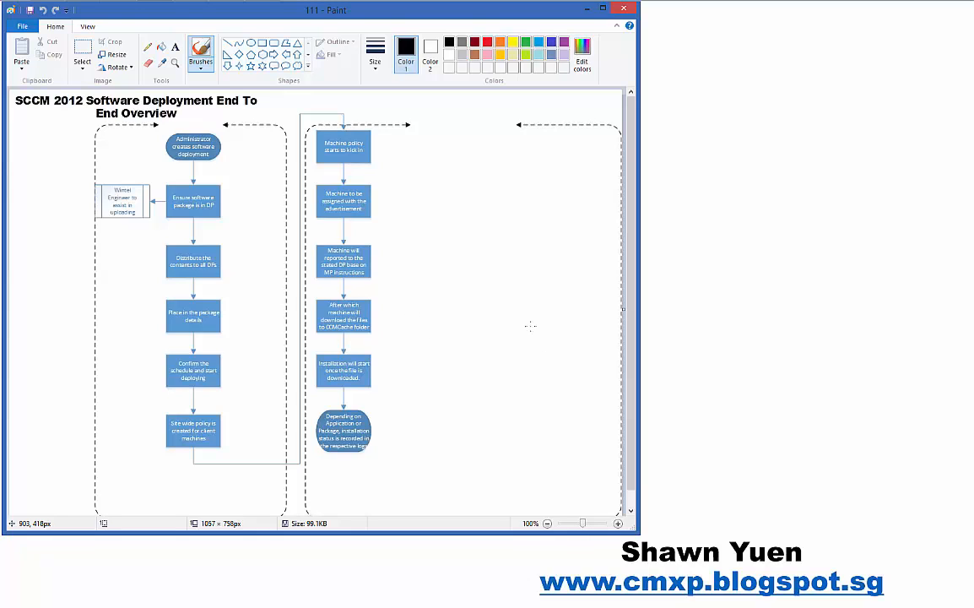
mouse_move(398, 288)
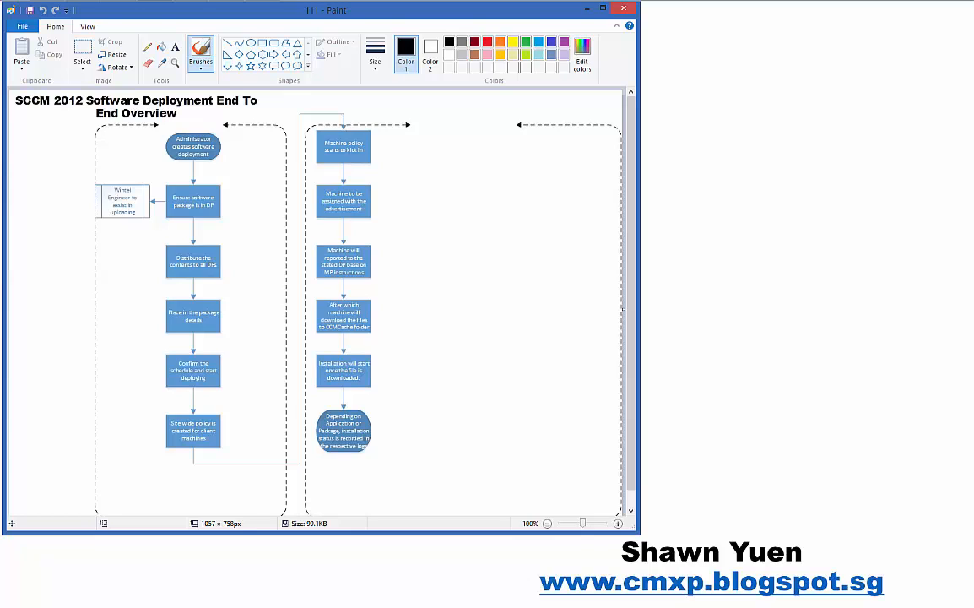
mouse_move(728, 496)
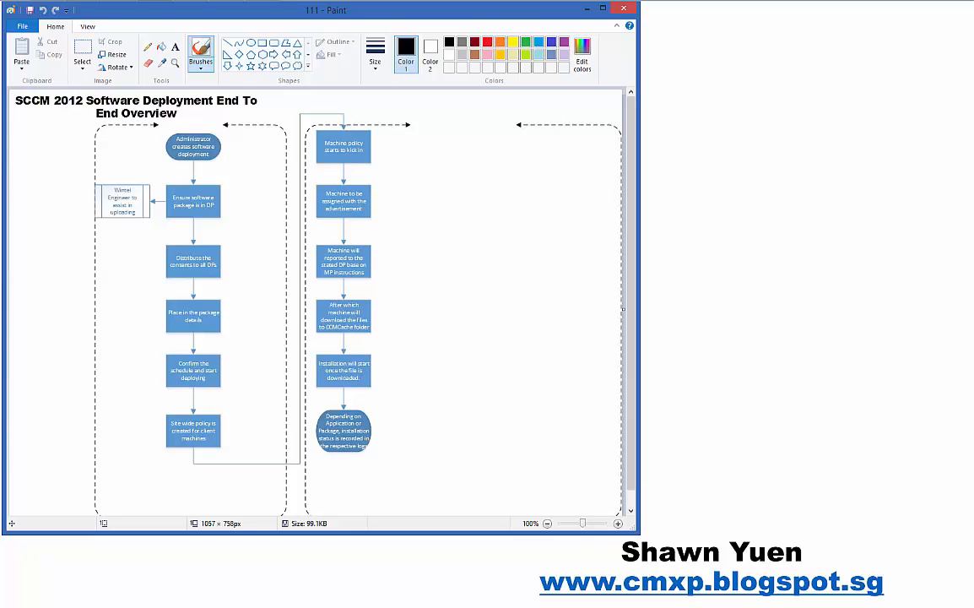
mouse_move(791, 556)
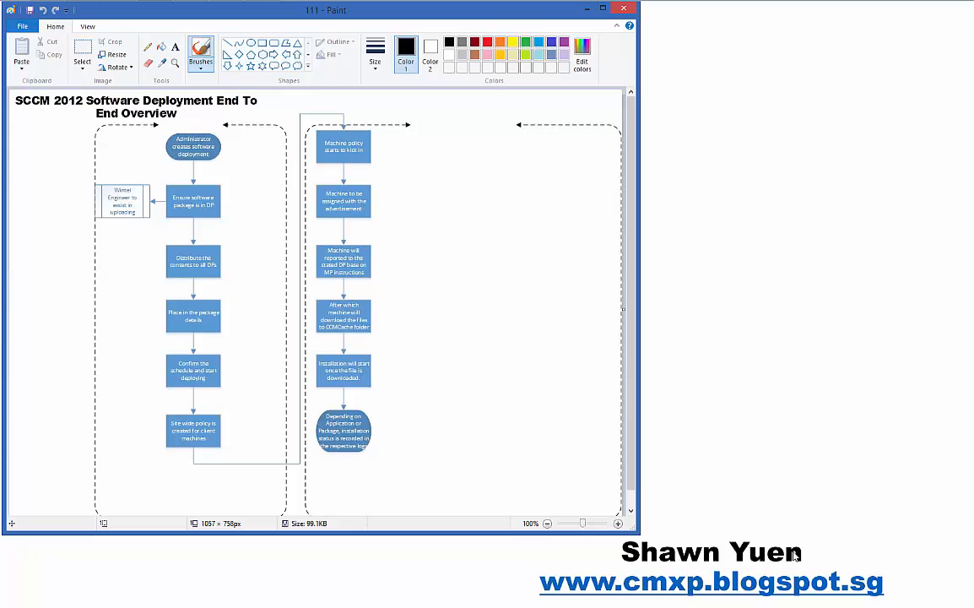
mouse_move(869, 581)
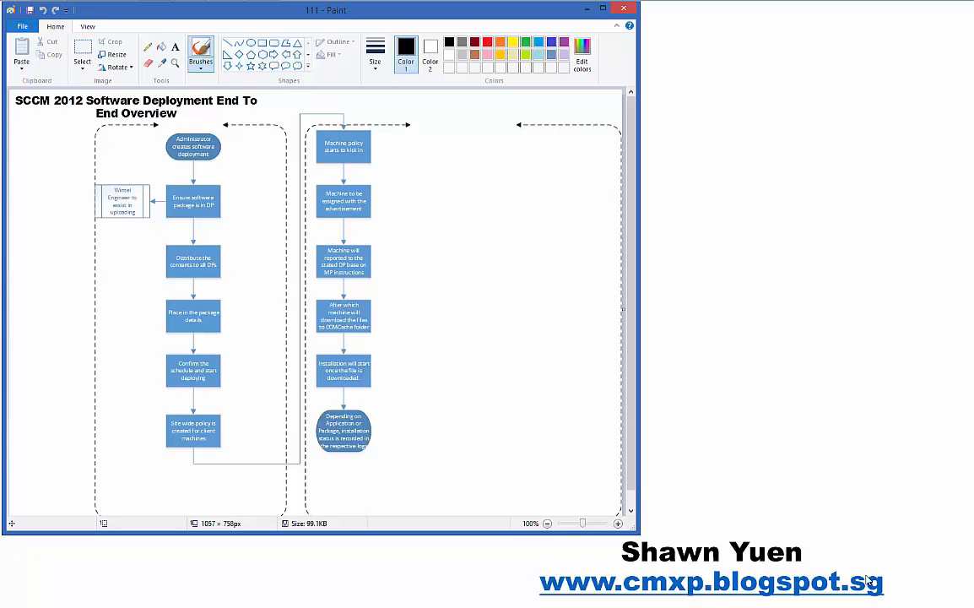